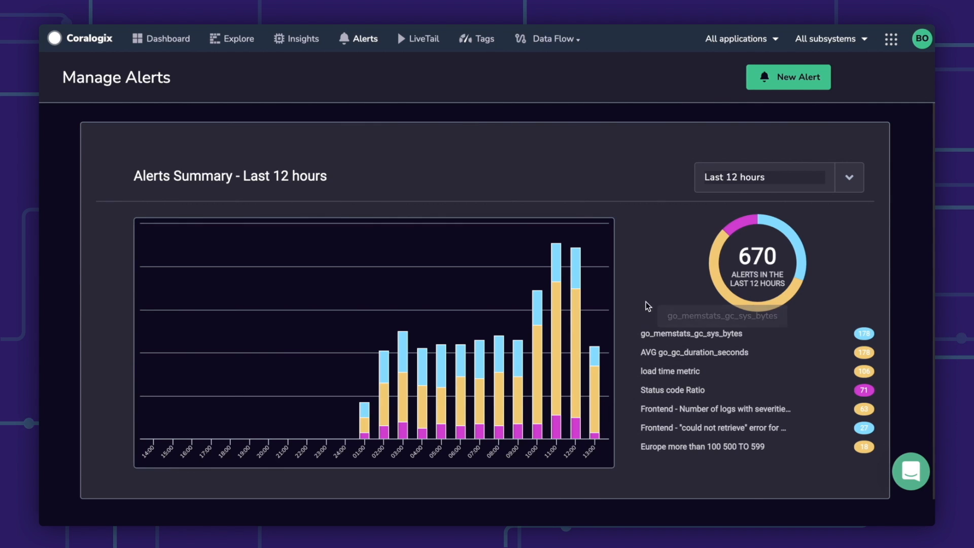
- Change the graph aggregation from count to Avg of load_time and apply it
scroll("down", 3)
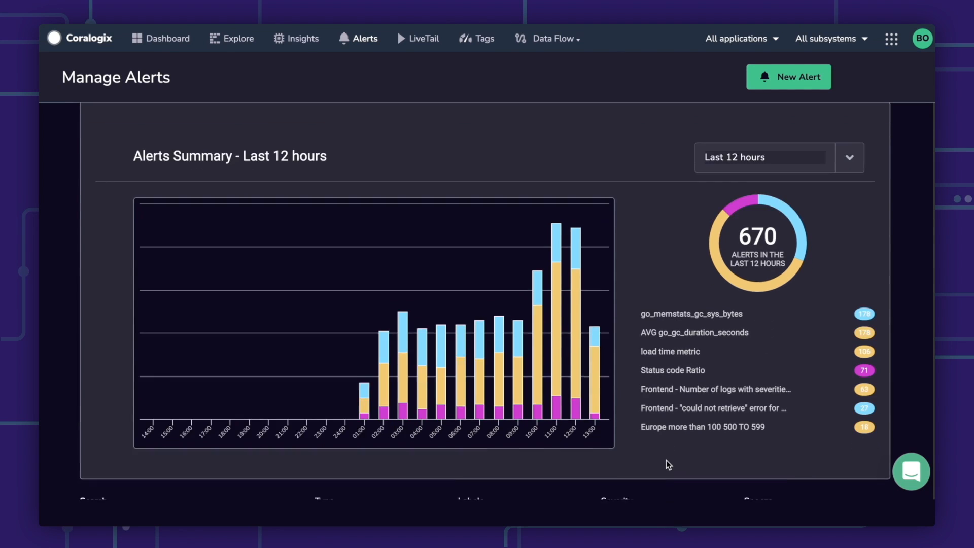
scroll("down", 3)
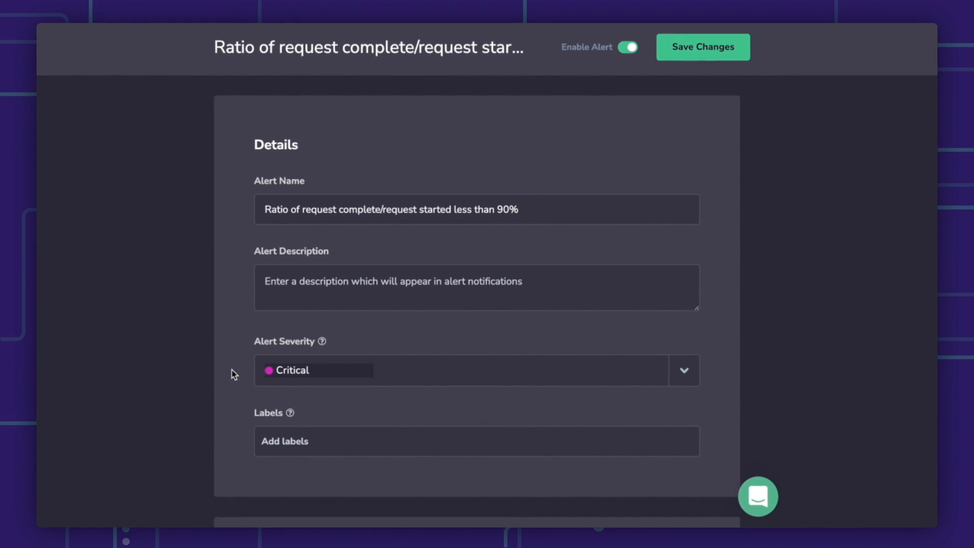
scroll("down", 3)
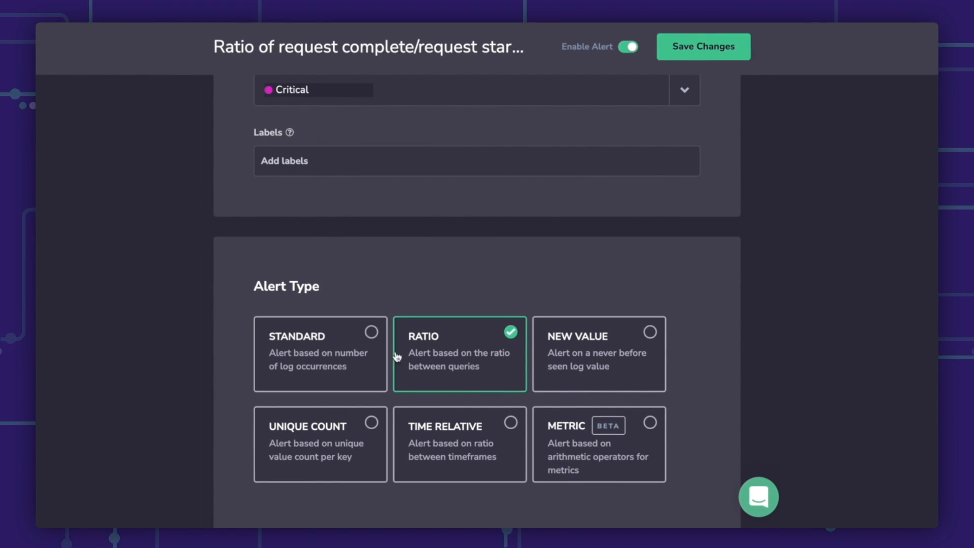
mouse_move(548, 401)
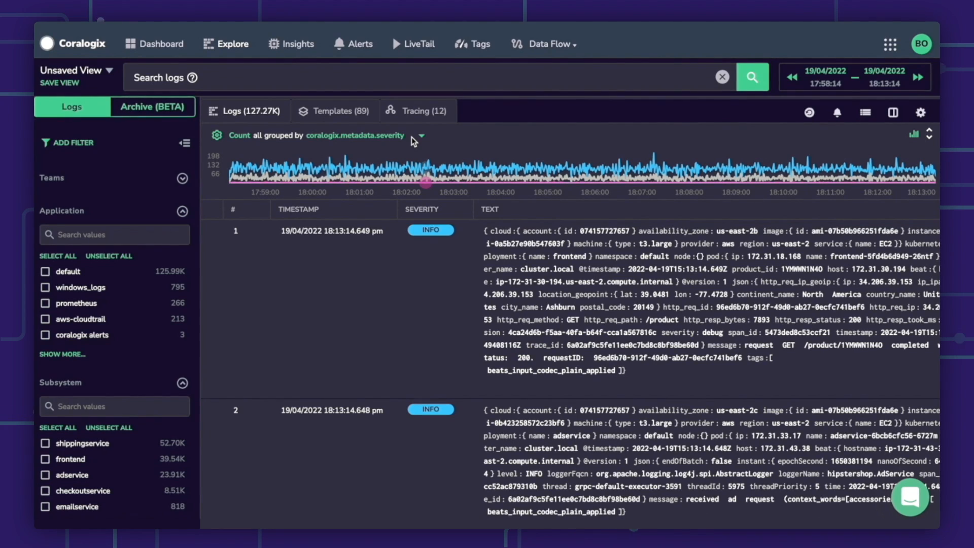
left_click(420, 135)
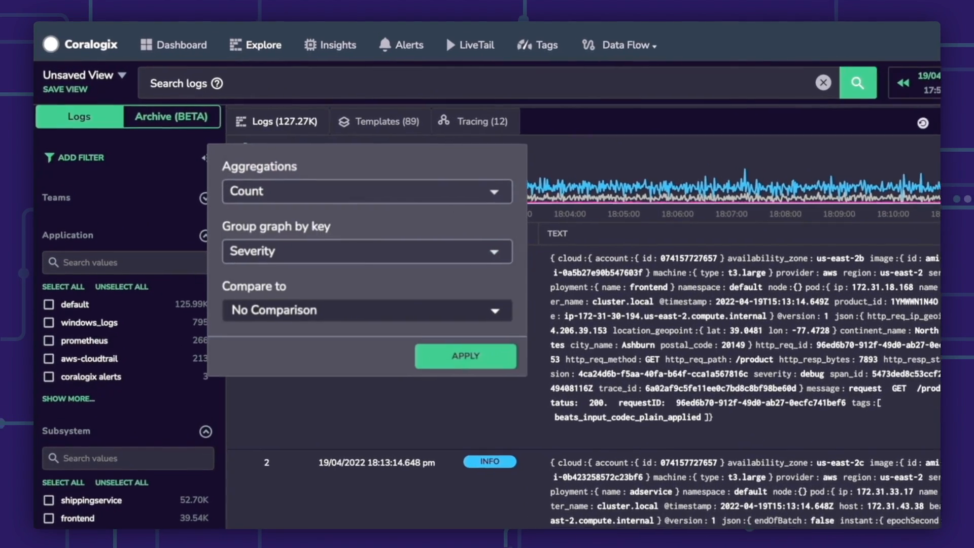
left_click(367, 191)
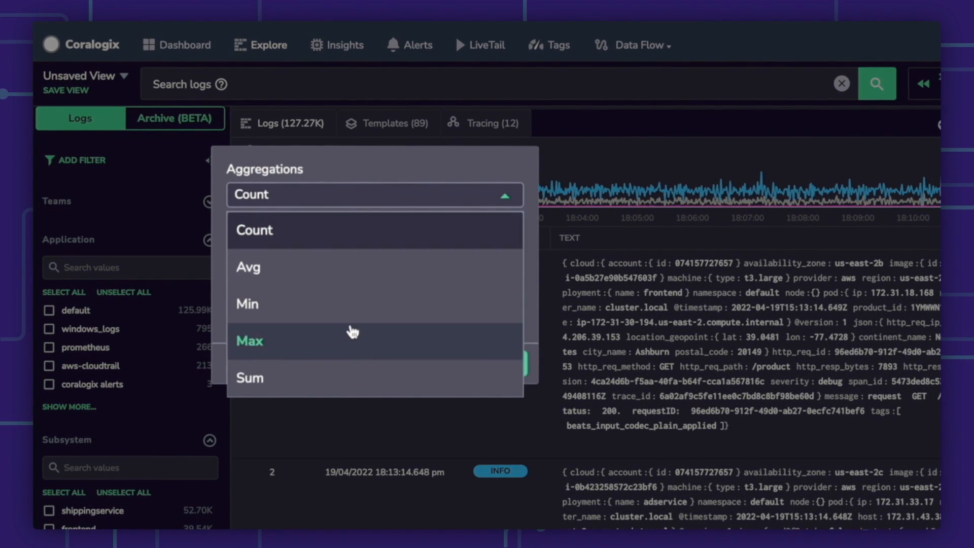
left_click(248, 267)
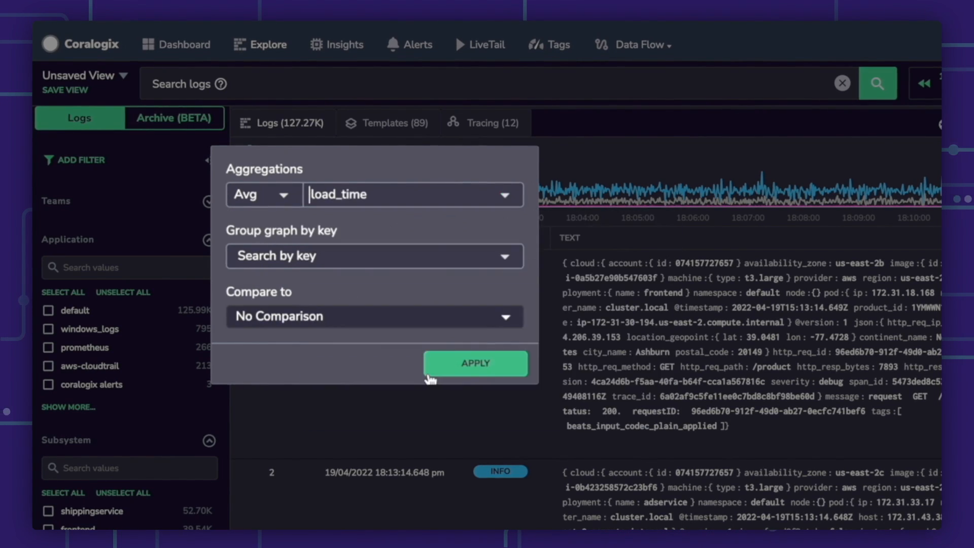
left_click(475, 363)
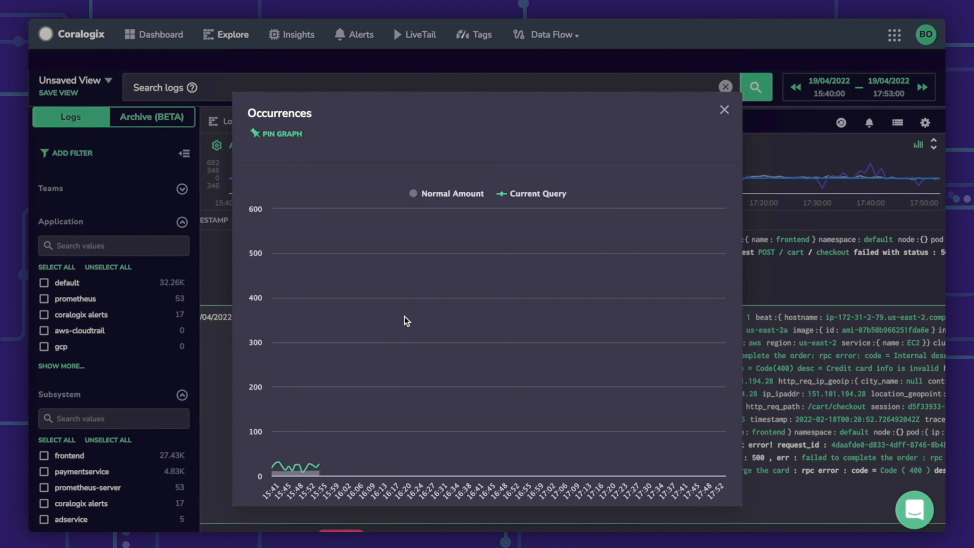
mouse_move(564, 343)
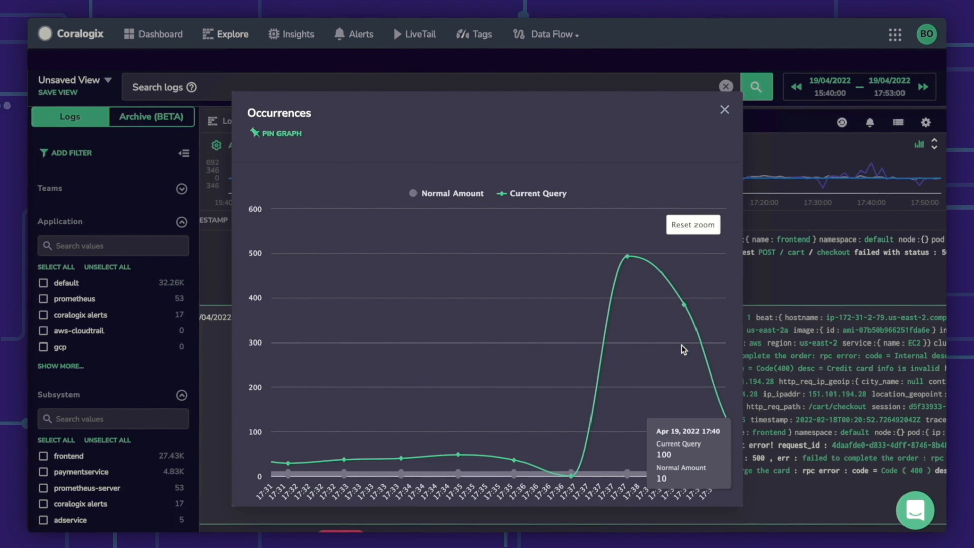
- Zoom the Occurrences graph into the current-query spike around 17:38
left_click(724, 109)
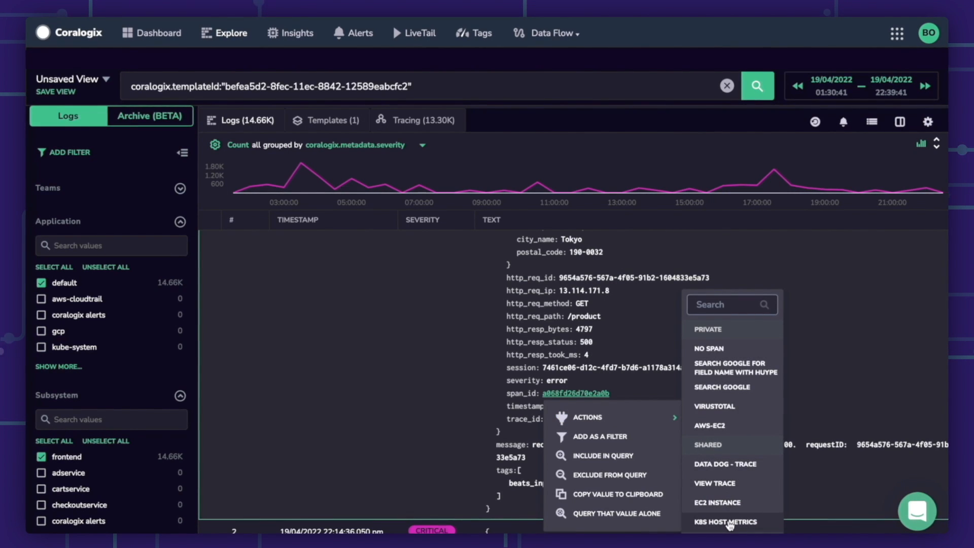
- Run the K8S HOST METRICS action on the expanded log's field value
left_click(722, 522)
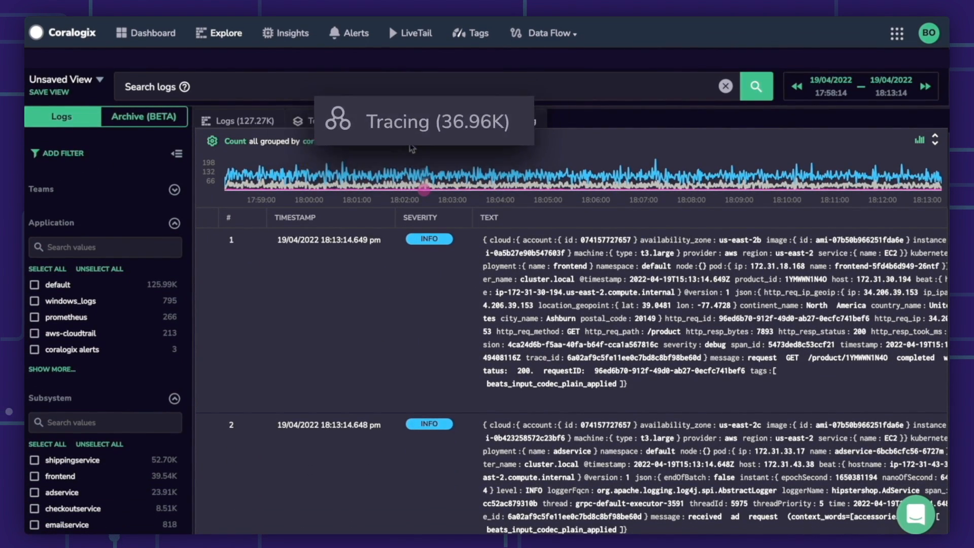
- Show trace results filtered to durations between 2000 and 2600 ms
left_click(423, 121)
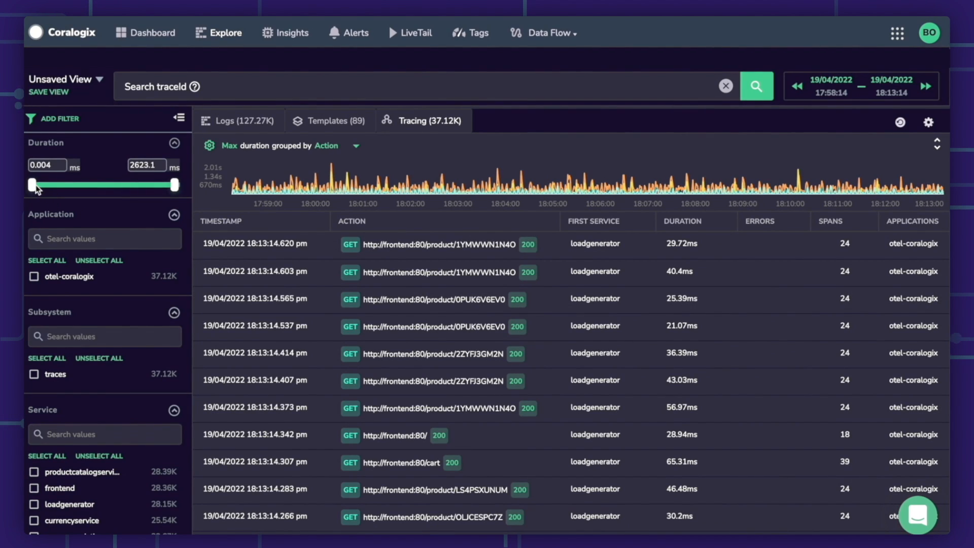
left_click_drag(34, 185, 141, 185)
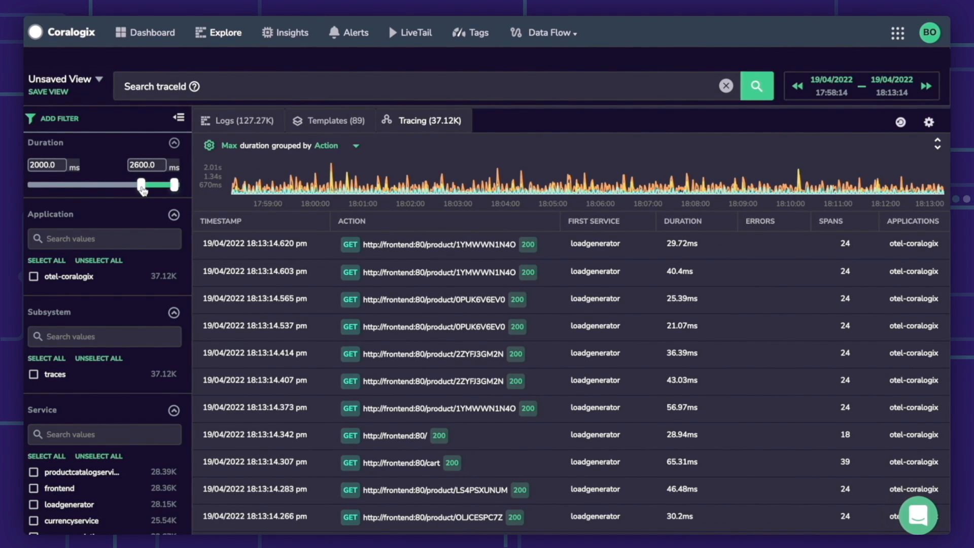
left_click_drag(143, 185, 143, 185)
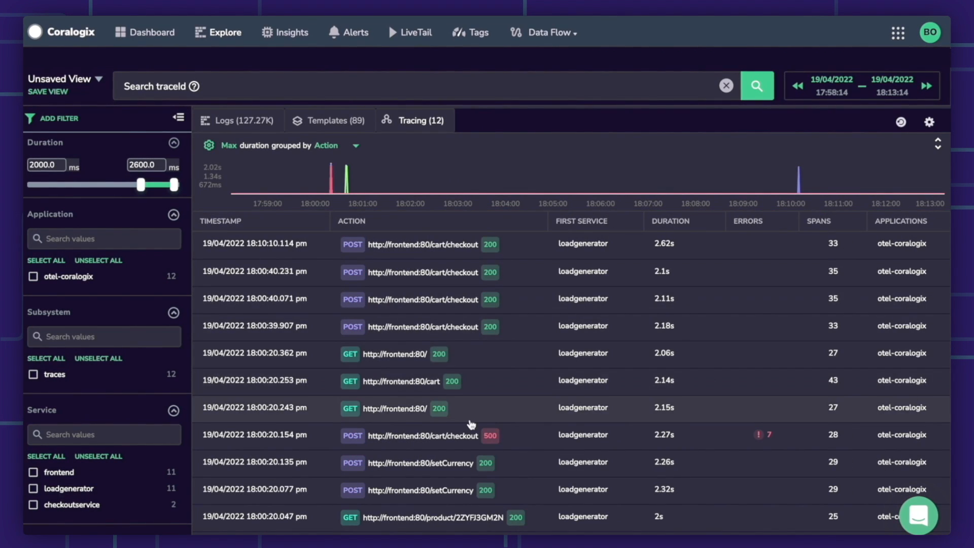
scroll("down", 3)
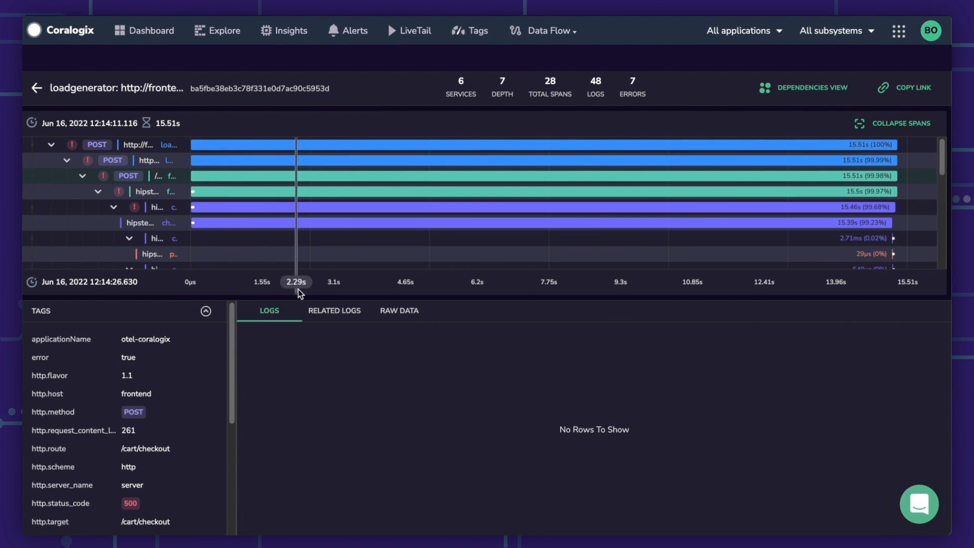
- View the /cart/checkout trace's related logs, then its service dependencies view
left_click(334, 310)
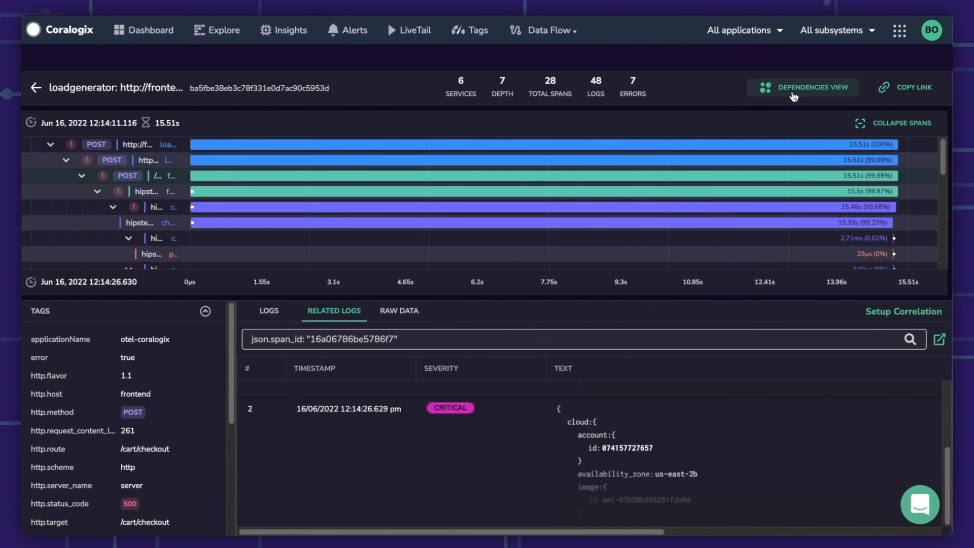
left_click(810, 87)
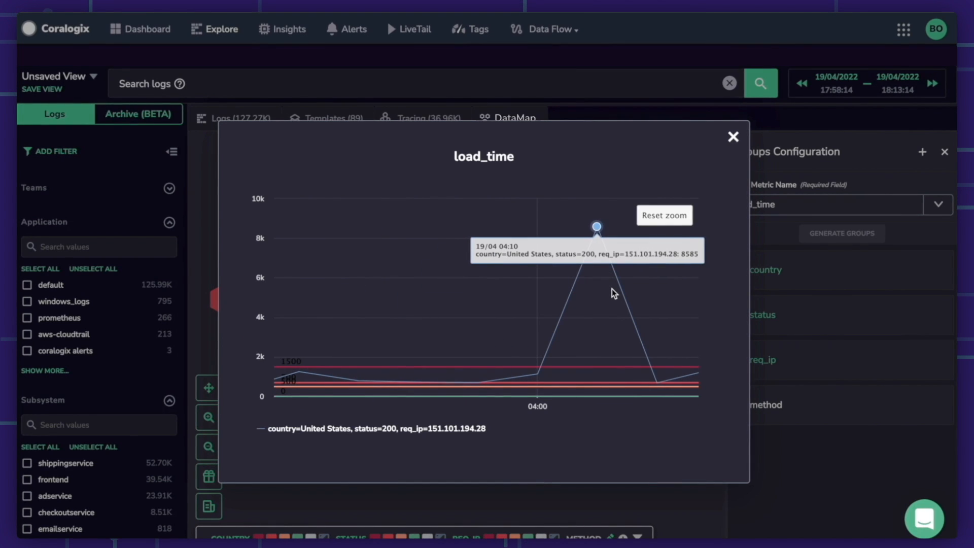
- Open the Coralogix support chat from the bottom-right chat bubble
left_click(926, 519)
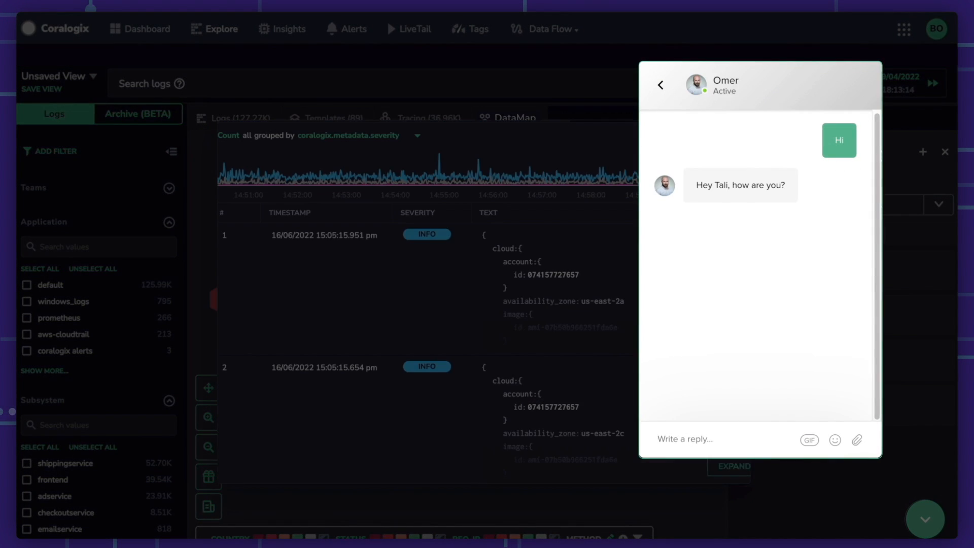